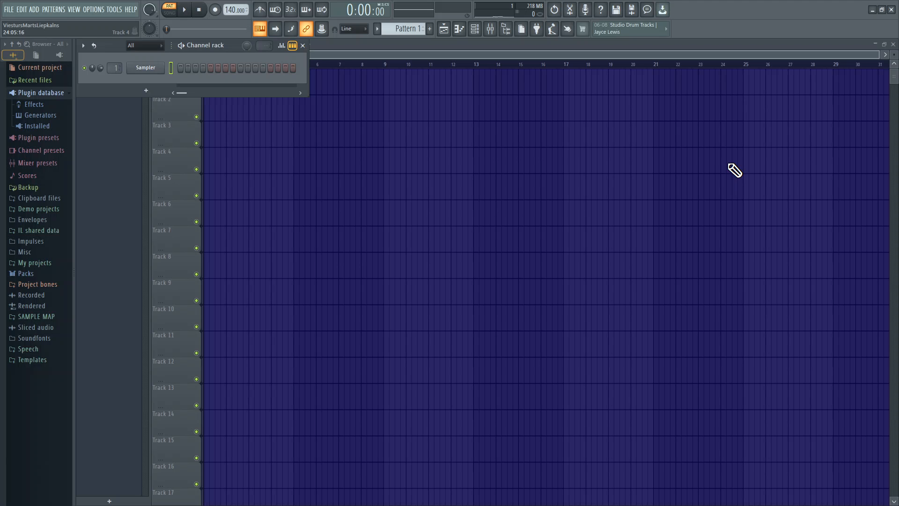
mouse_move(146, 90)
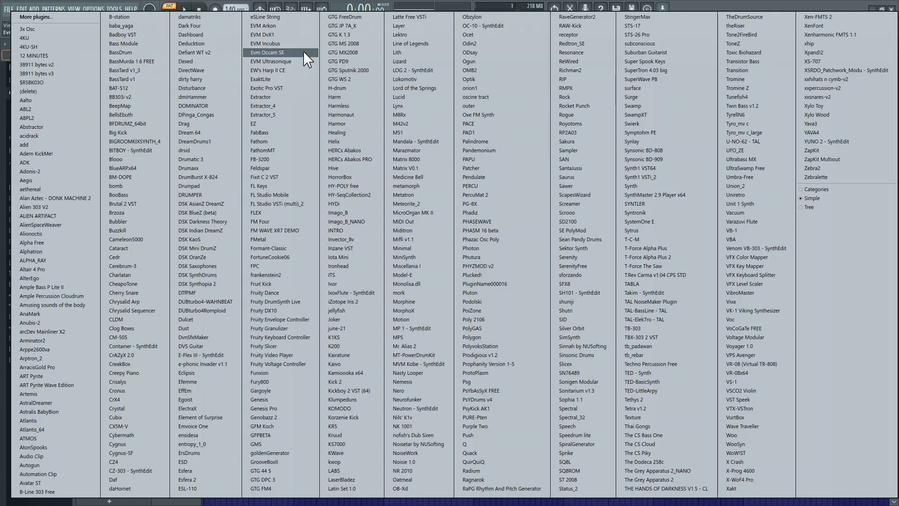
mouse_move(281, 177)
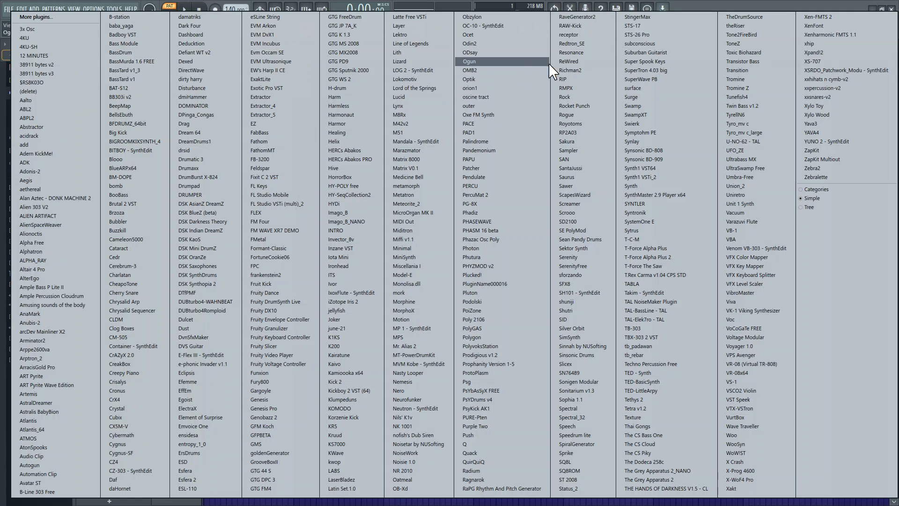
mouse_move(570, 177)
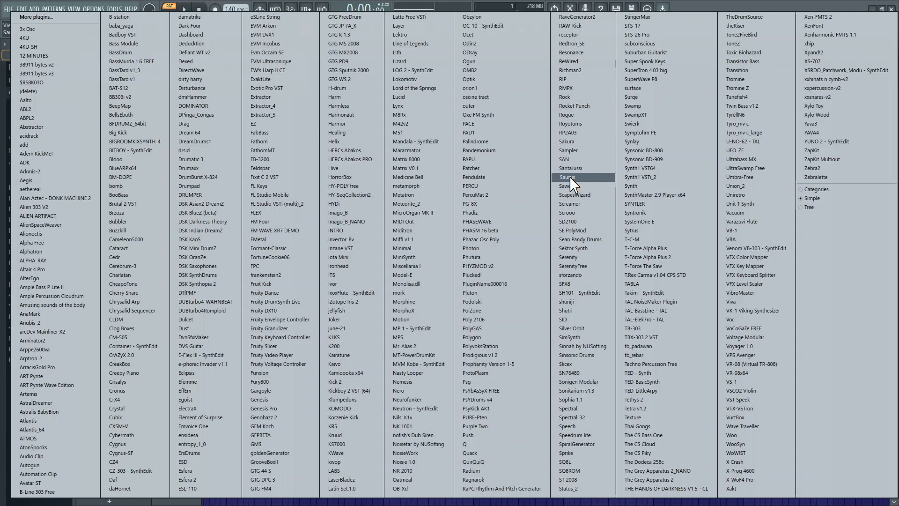
Step: Load the Saurus synth, then remove its channel, leaving only the Sampler channel
click(565, 177)
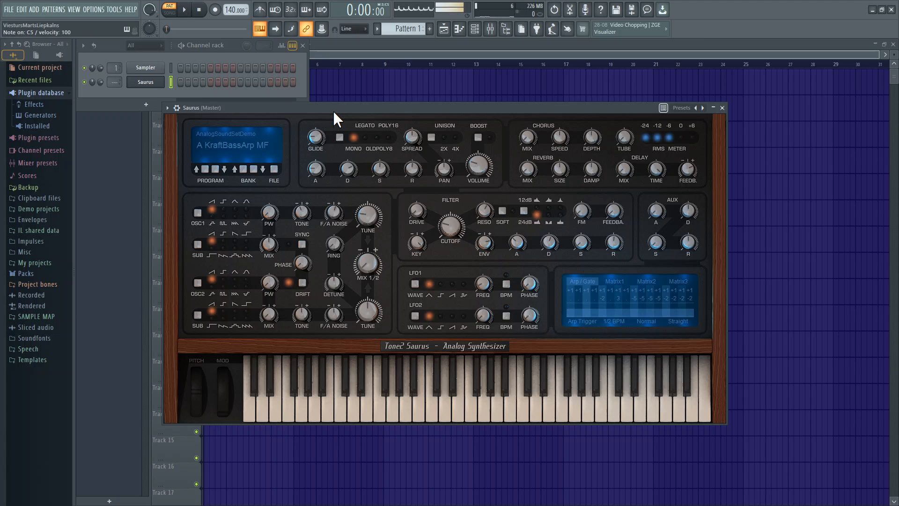
right_click(145, 82)
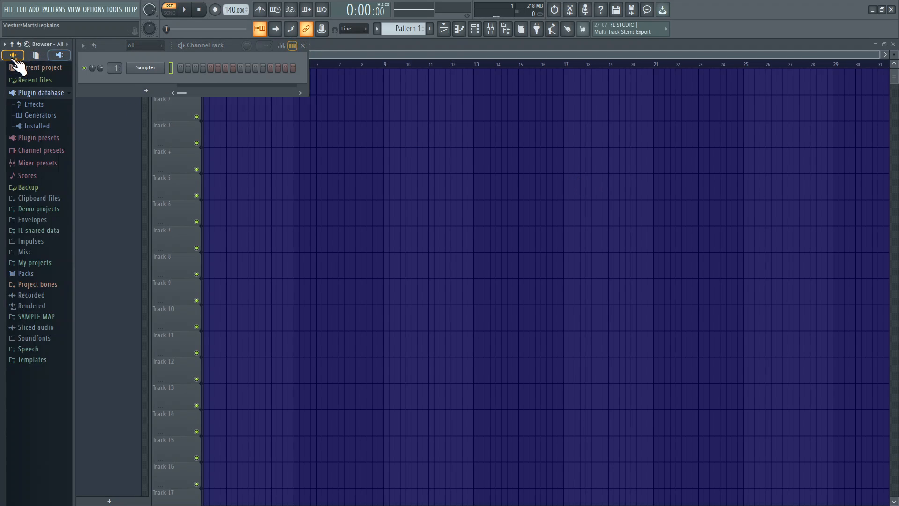
mouse_move(40, 107)
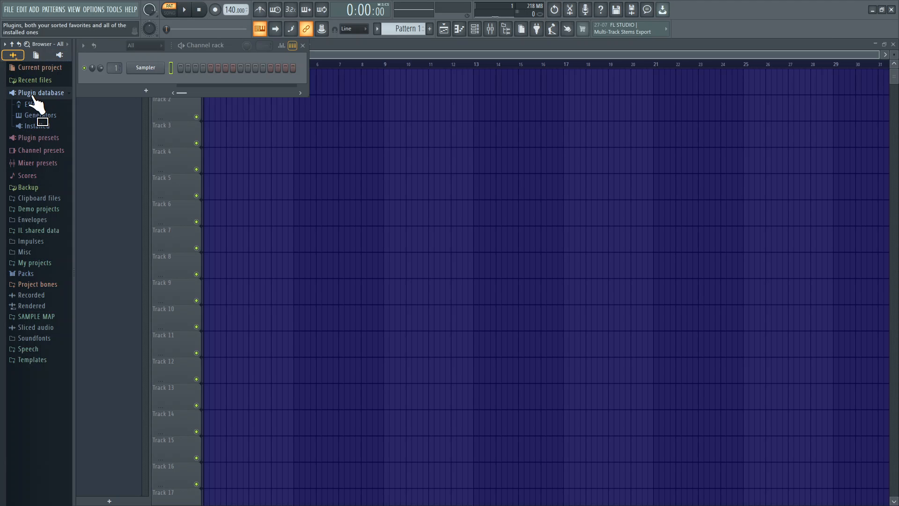
Step: Open FL Studio's Plugin database folder in a maximized File Explorer window
right_click(41, 92)
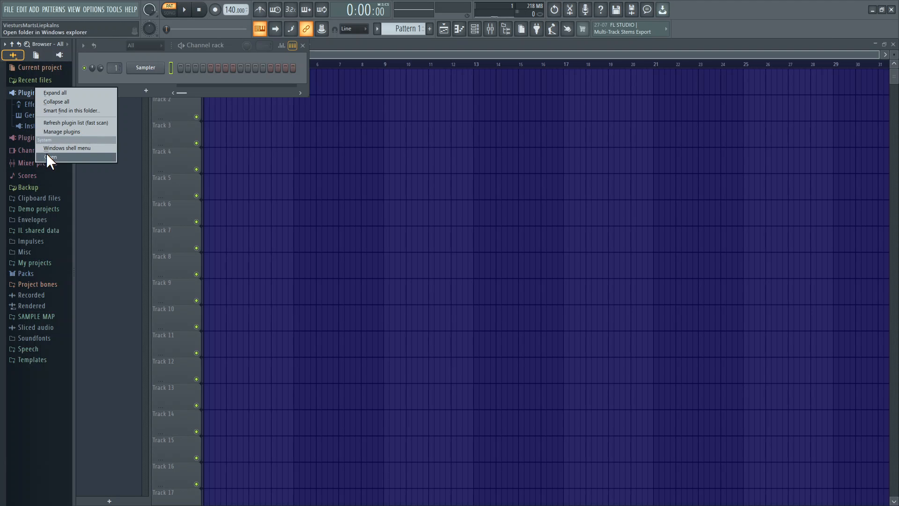
click(51, 156)
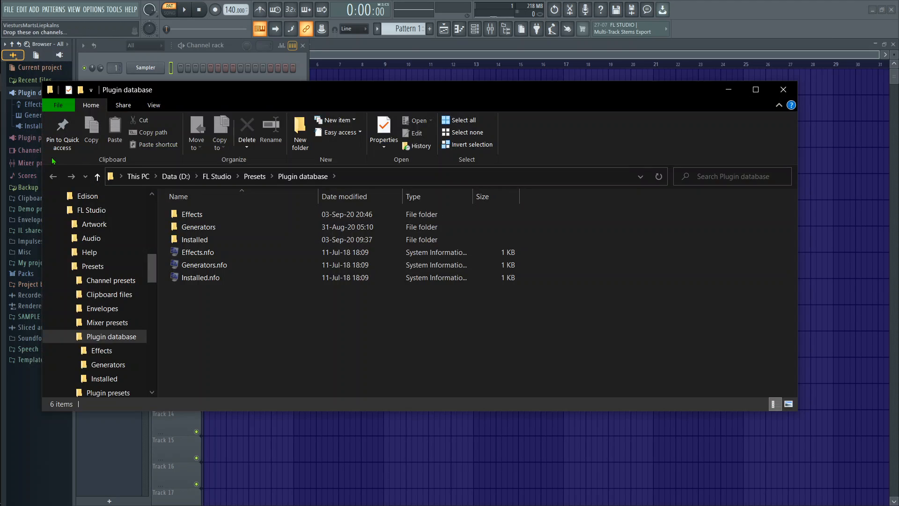
scroll(up, 3)
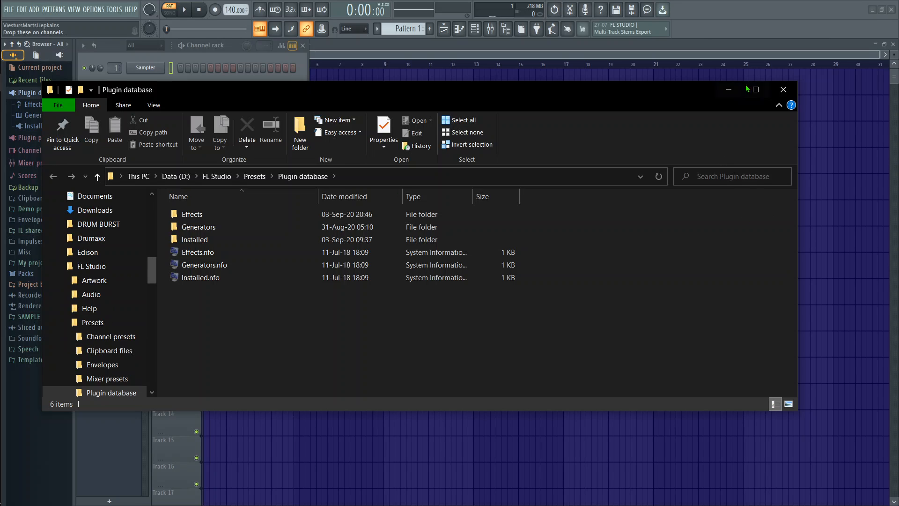
click(754, 89)
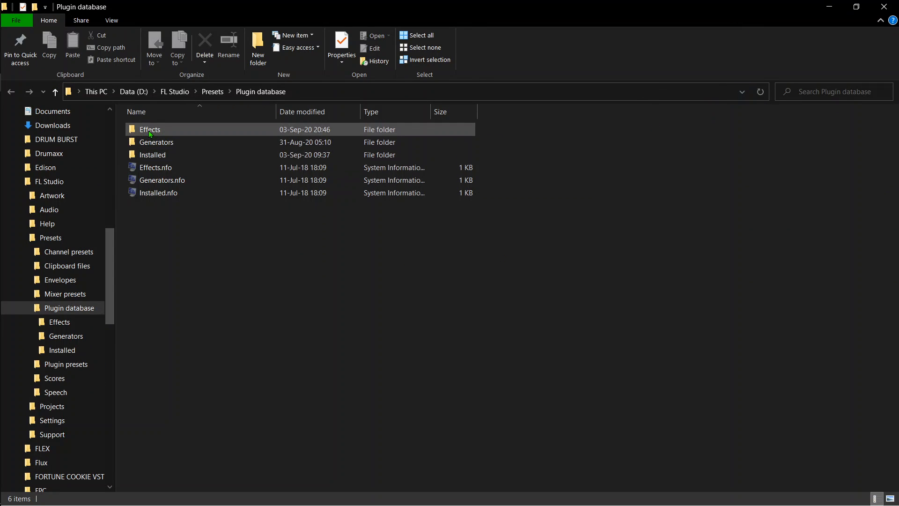
Step: Navigate into the Generators preset folder
click(152, 155)
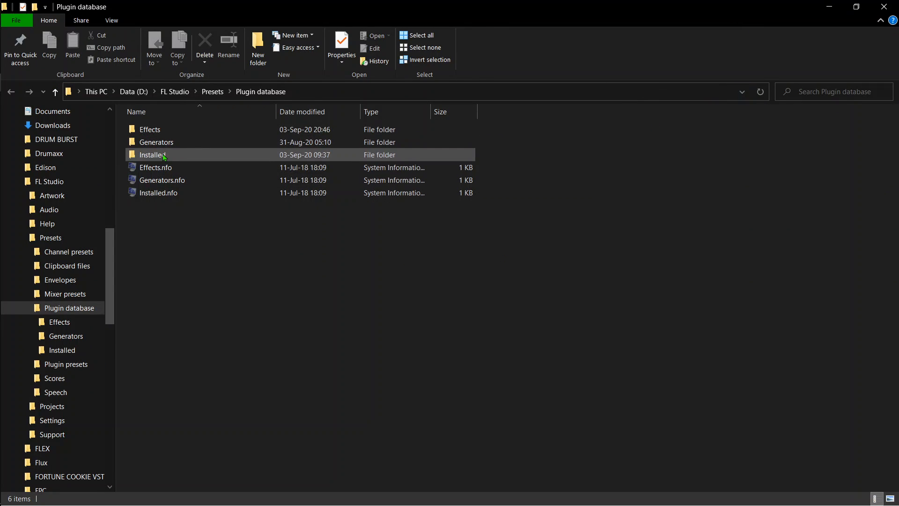
click(149, 130)
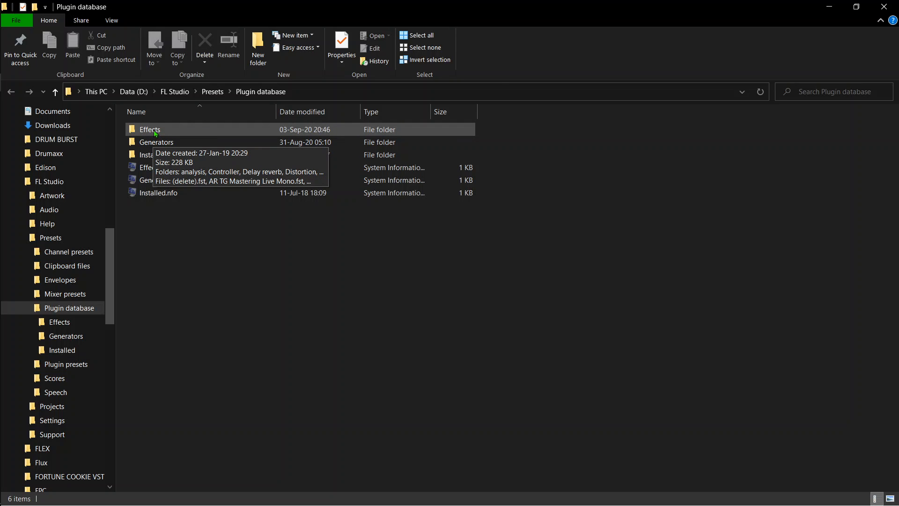
click(156, 141)
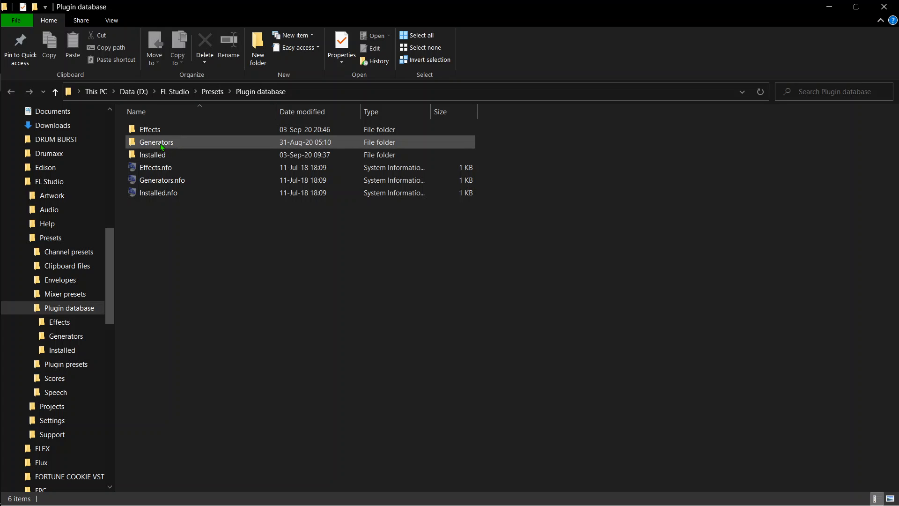
click(156, 142)
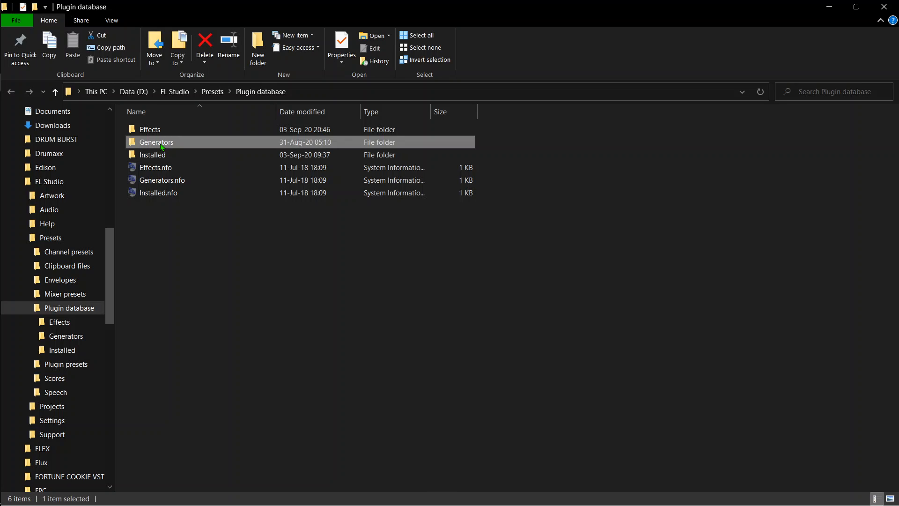
double_click(156, 141)
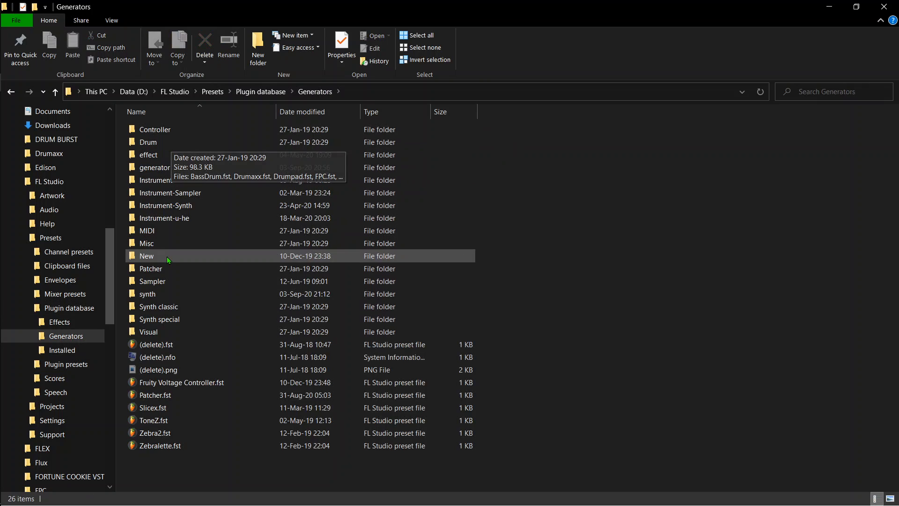
Step: Delete Saurus.fst from the Plugin database Generators\synth folder
double_click(147, 294)
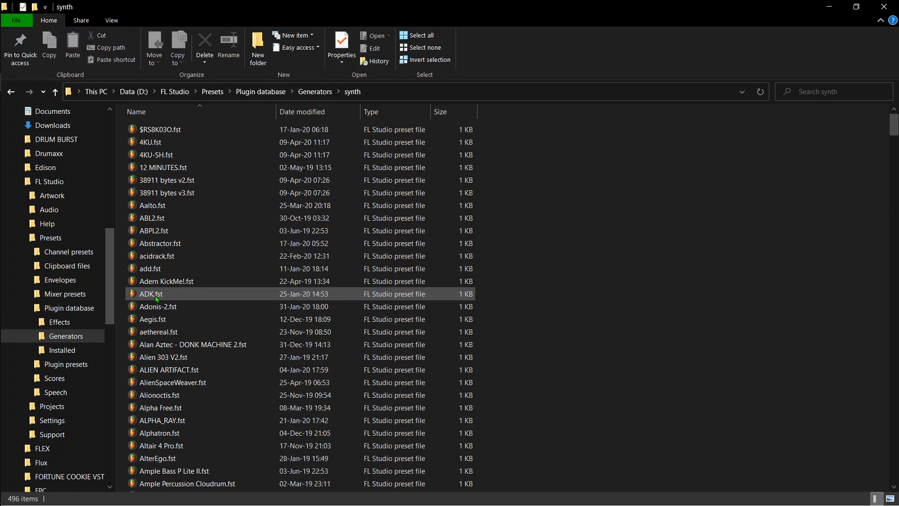
scroll(down, 3)
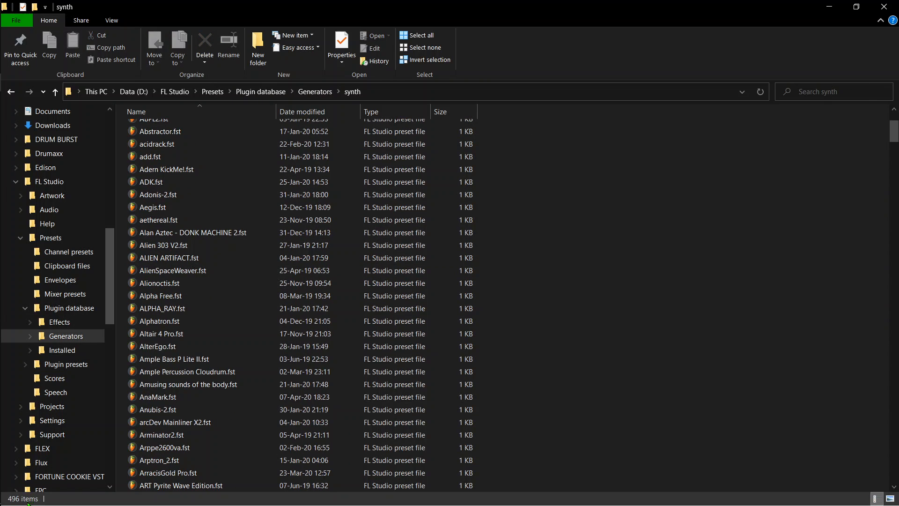
scroll(down, 3)
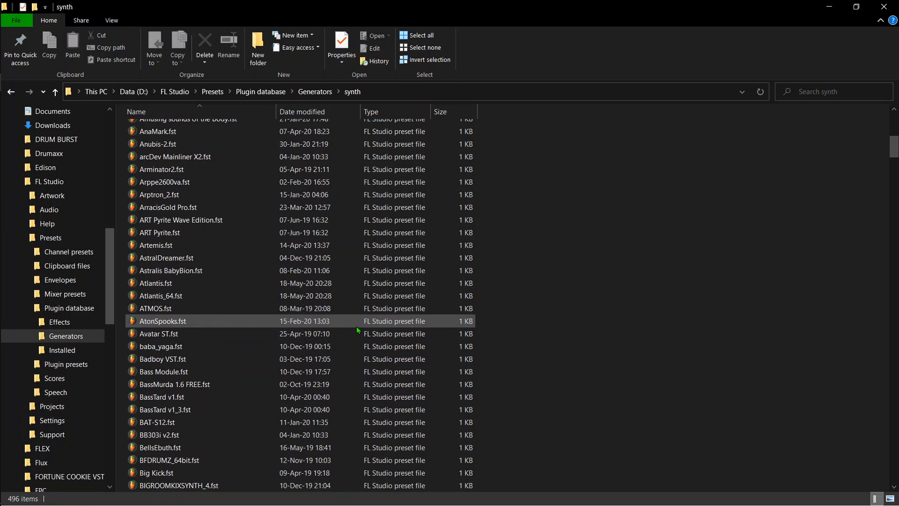
scroll(down, 3)
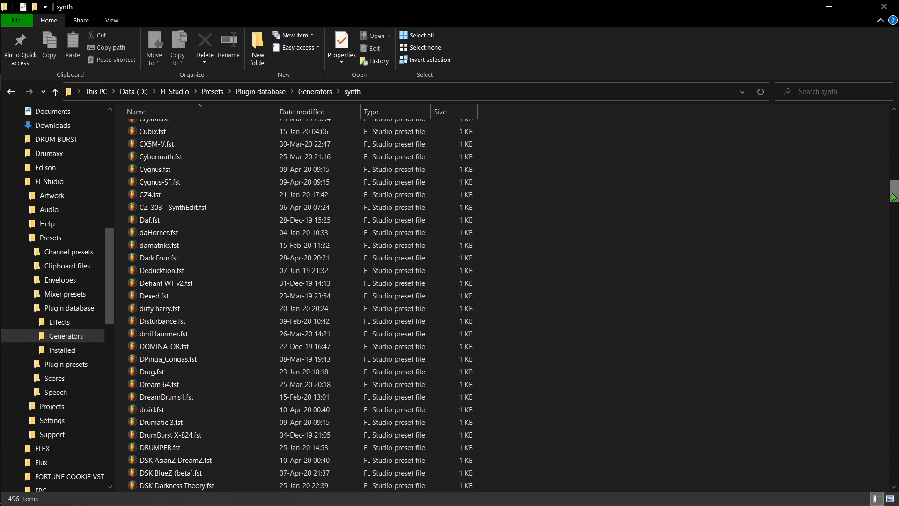
scroll(down, 3)
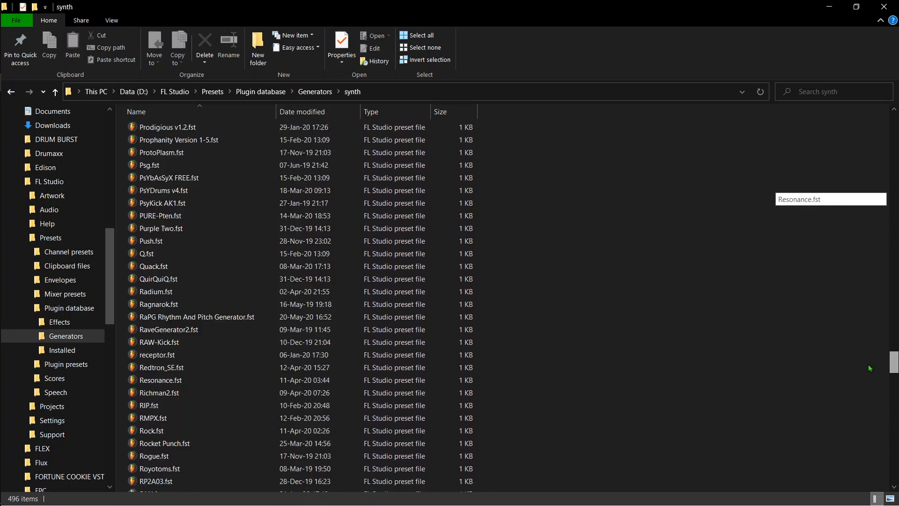
scroll(down, 3)
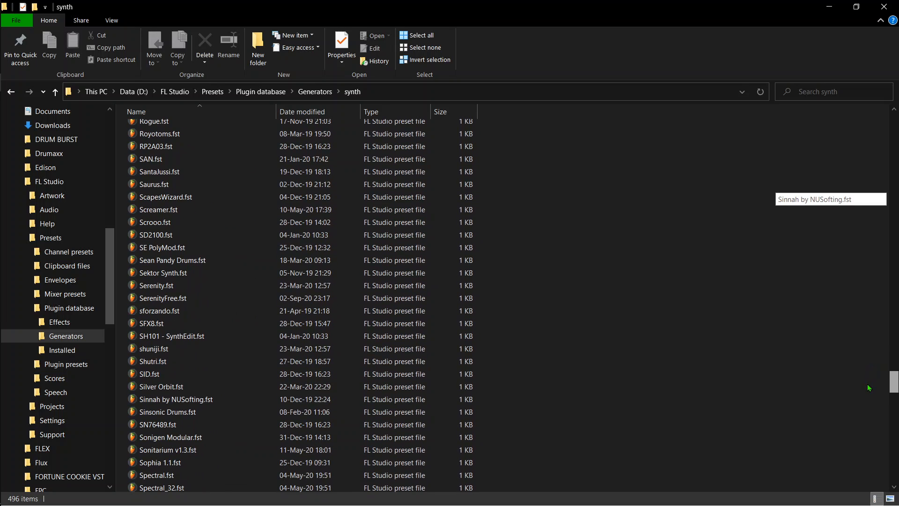
scroll(down, 3)
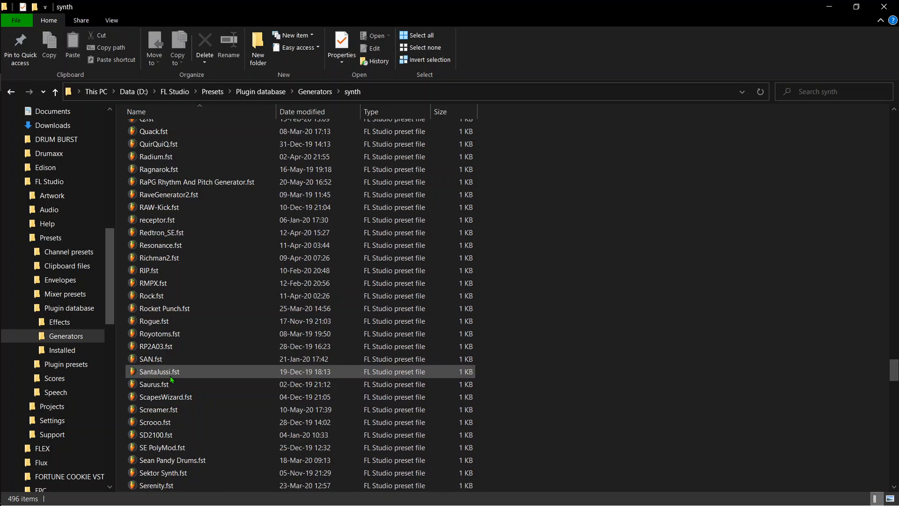
click(153, 384)
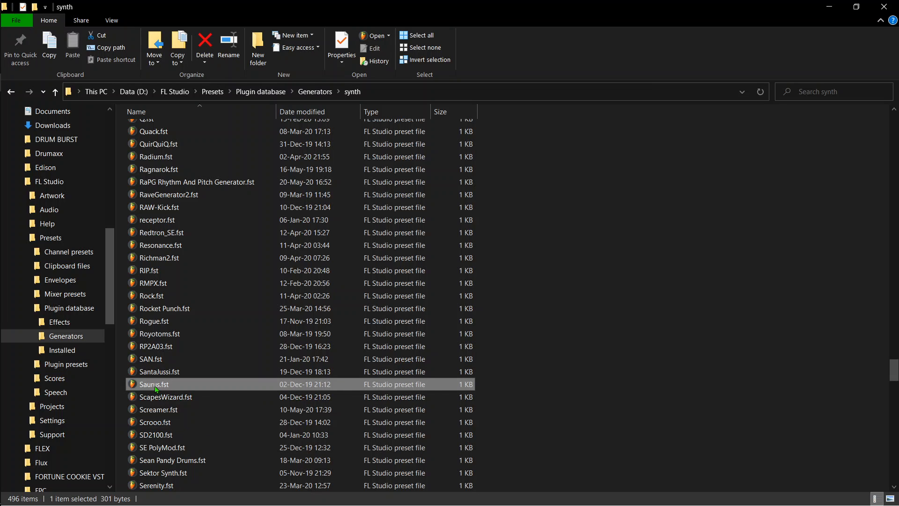
right_click(153, 384)
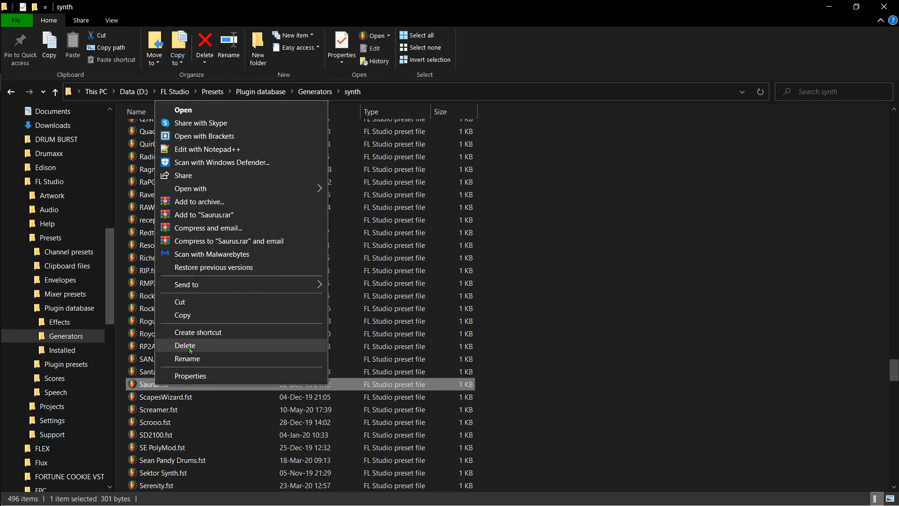
click(184, 345)
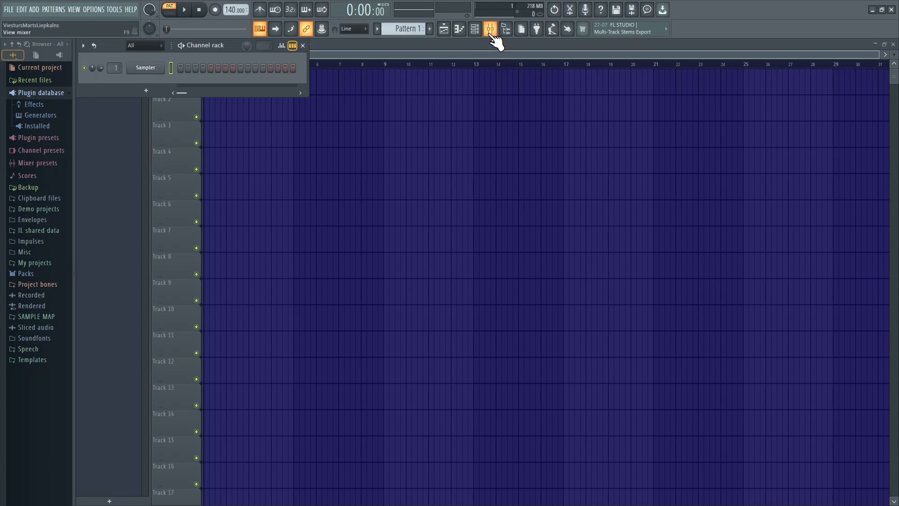
Step: Show the Mixer and list insertable effects for the Master track's Slot 1
click(489, 29)
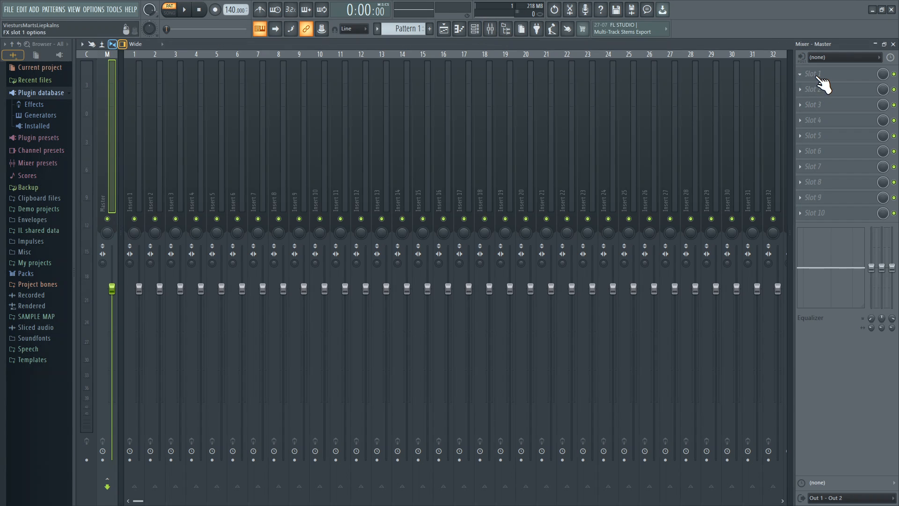
click(801, 73)
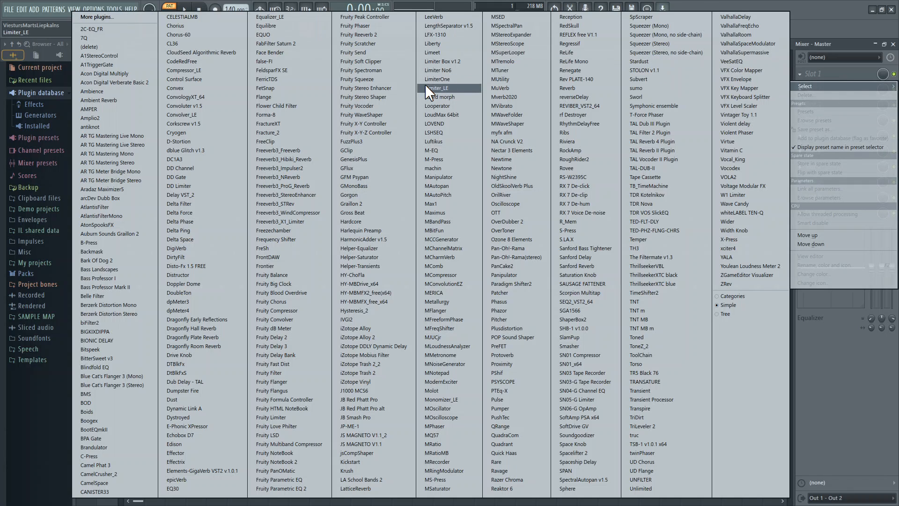
mouse_move(521, 70)
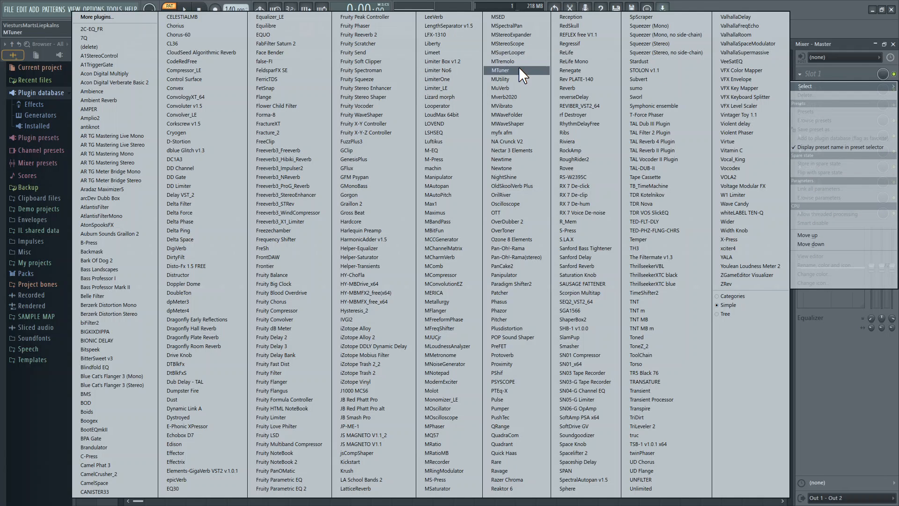
mouse_move(639, 79)
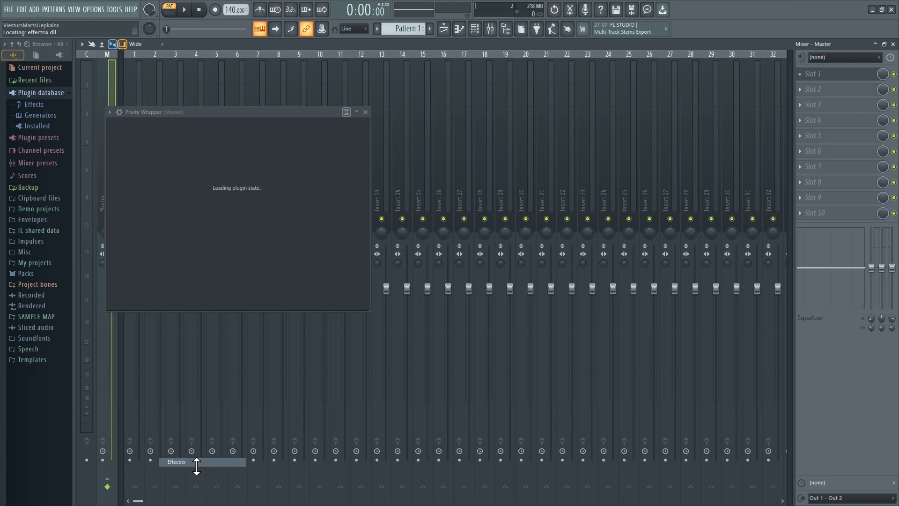
mouse_move(363, 219)
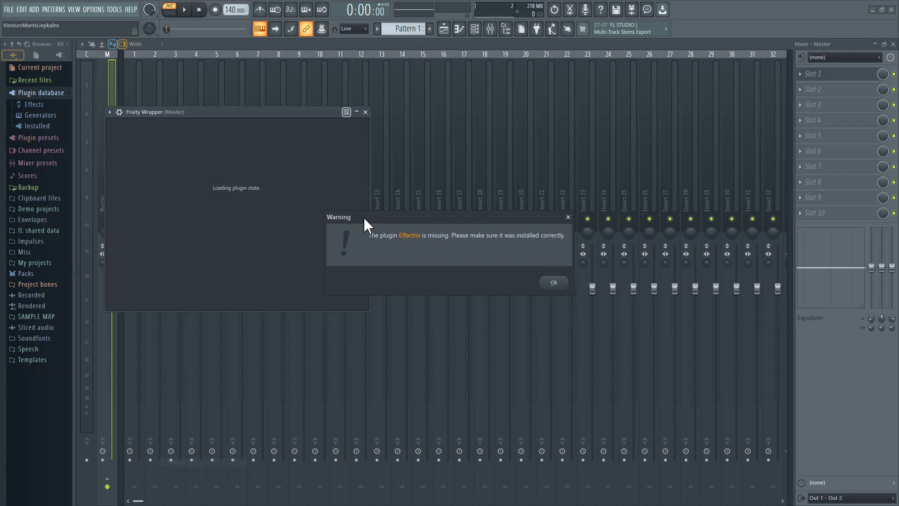
mouse_move(491, 254)
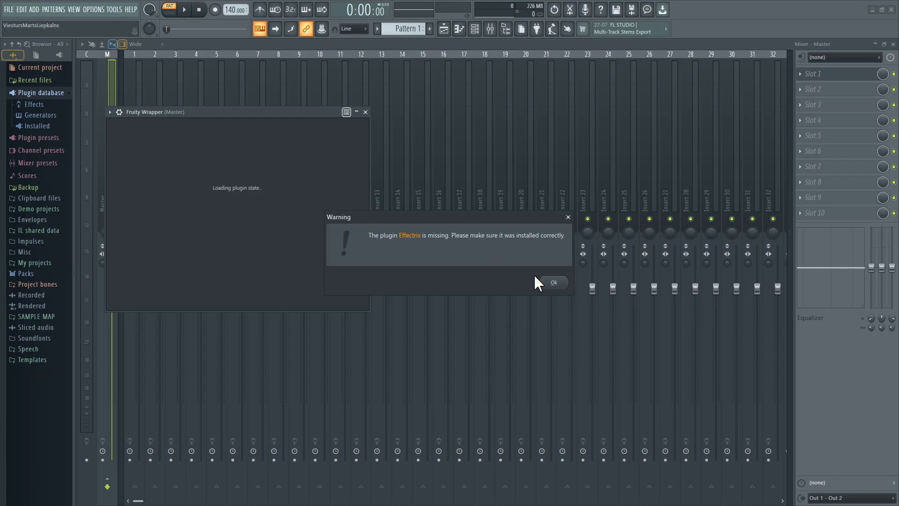
mouse_move(646, 307)
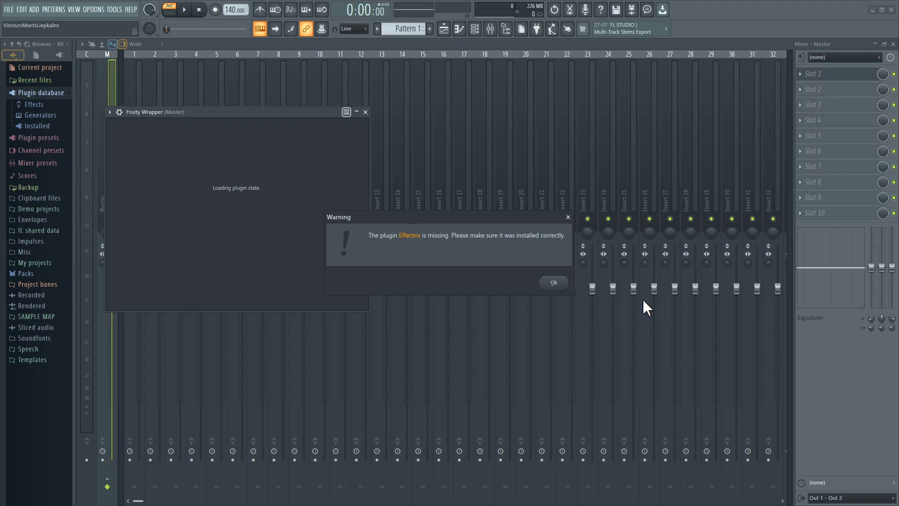
Step: Dismiss the missing-Effectrix warning and browse to Plugin database > Effects > effect
click(552, 282)
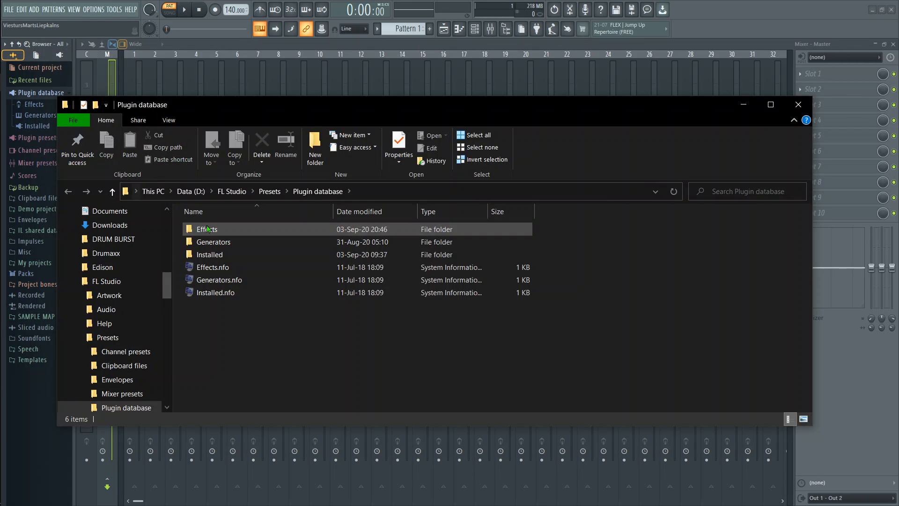
mouse_move(206, 229)
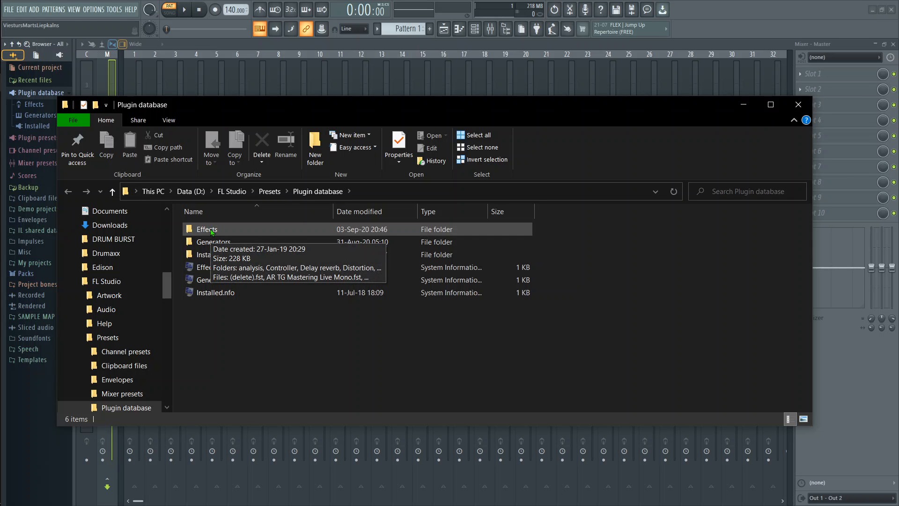
double_click(207, 229)
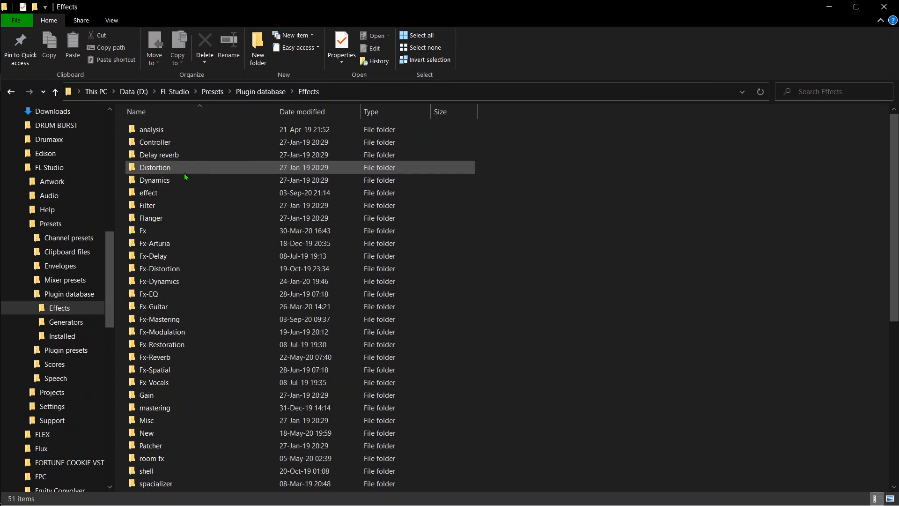
click(150, 217)
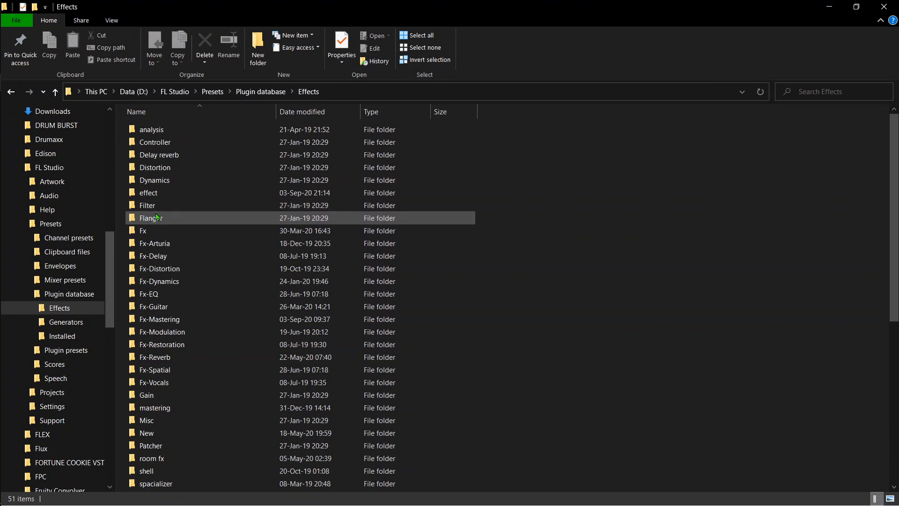
double_click(148, 192)
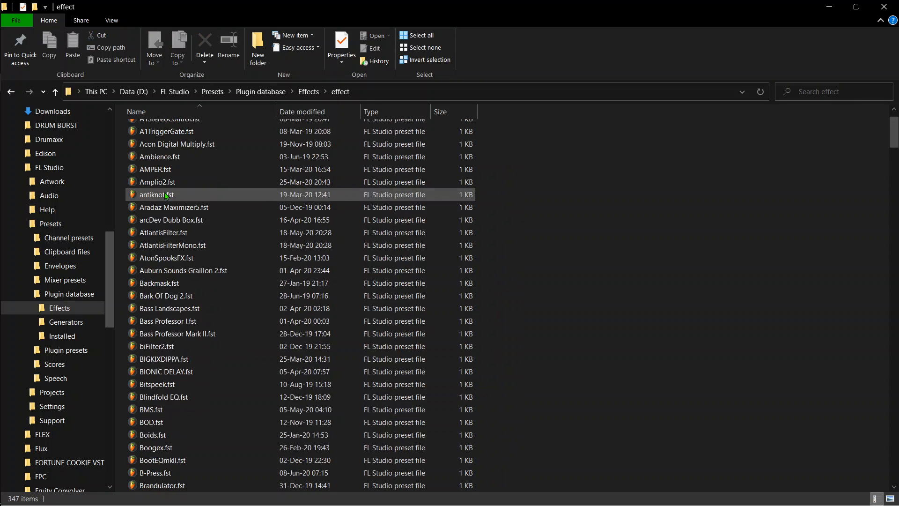
Step: Delete the Effectrix.fst preset file
scroll(down, 3)
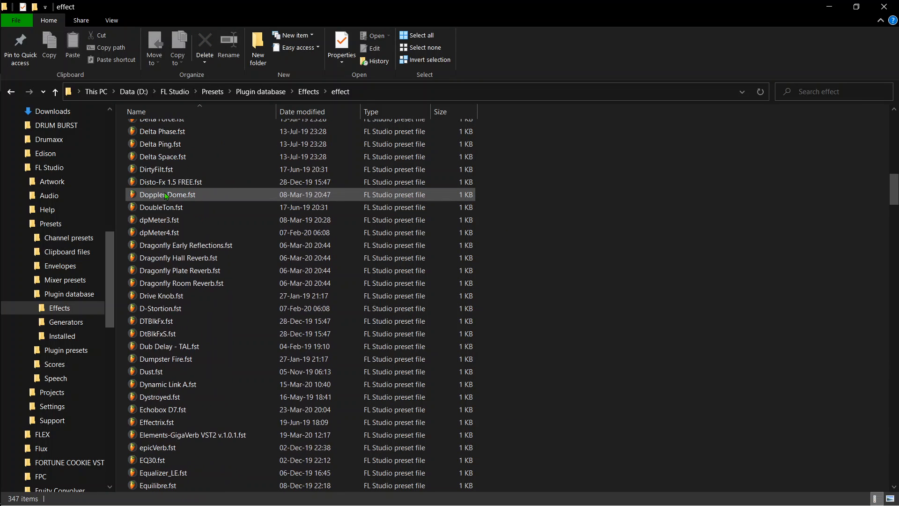
scroll(down, 3)
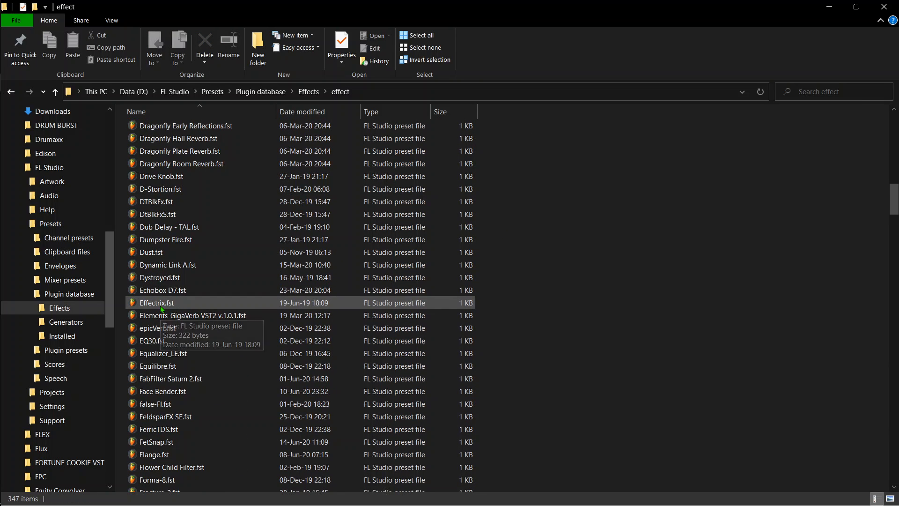
right_click(156, 303)
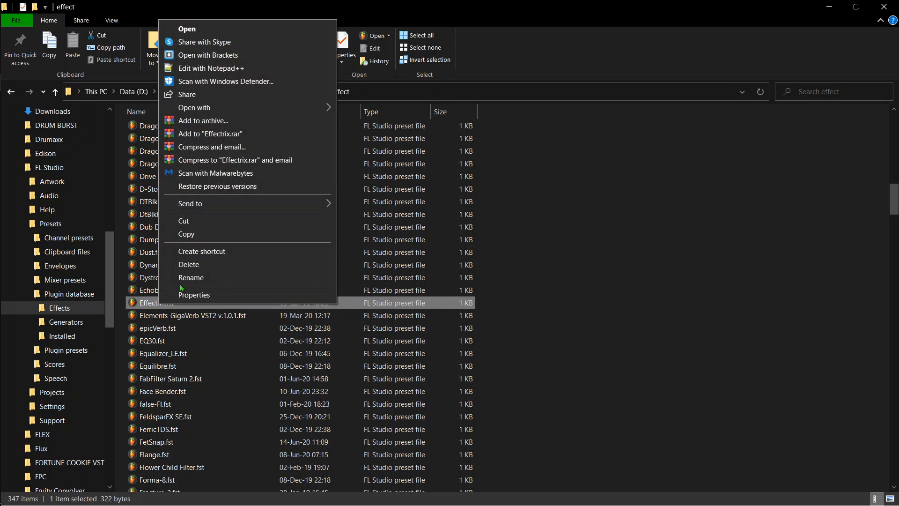
click(188, 264)
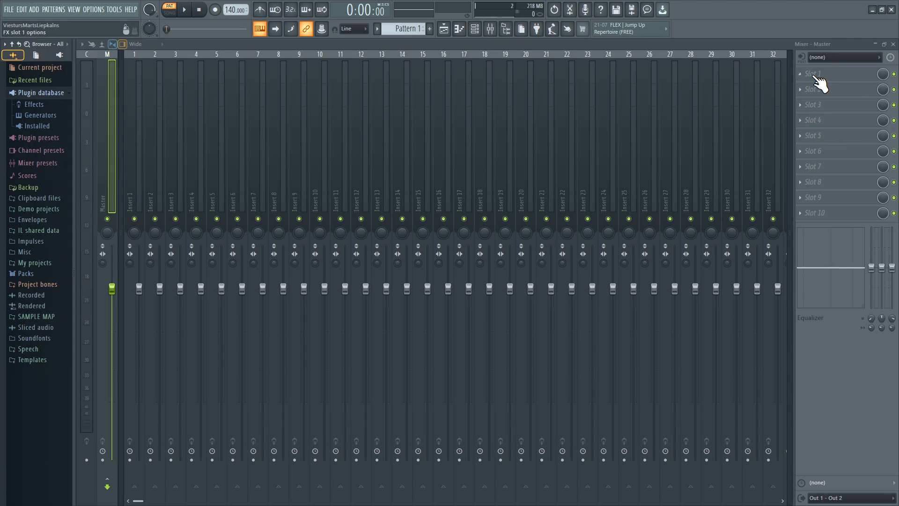
Step: Check Master Slot 1's effect list to confirm Effectrix is gone, then close it
click(812, 74)
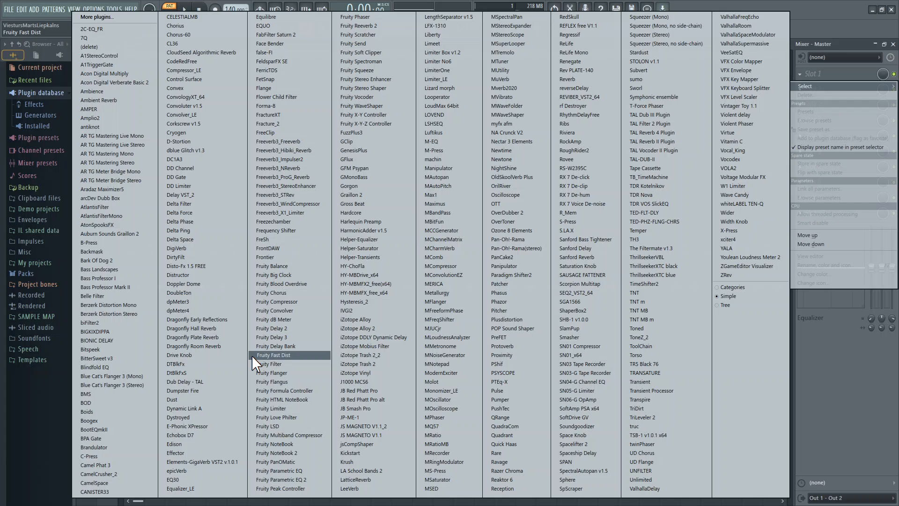
click(274, 355)
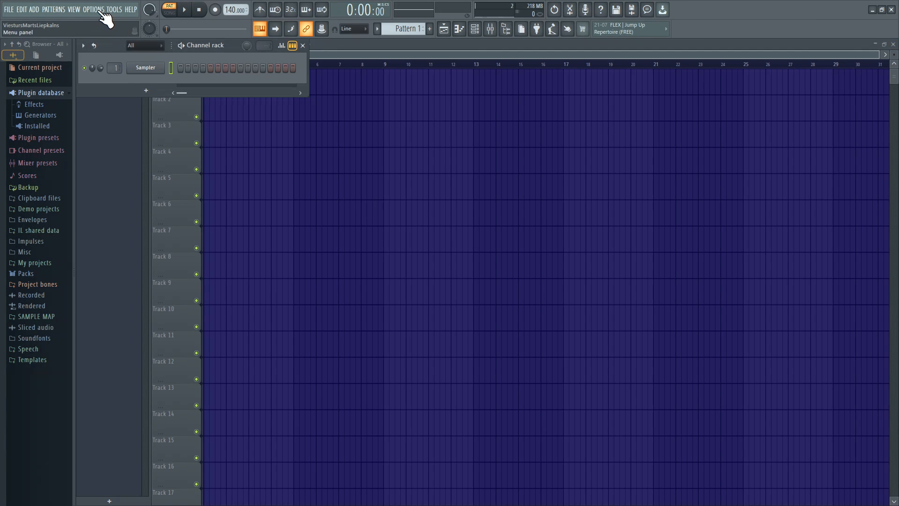
mouse_move(458, 222)
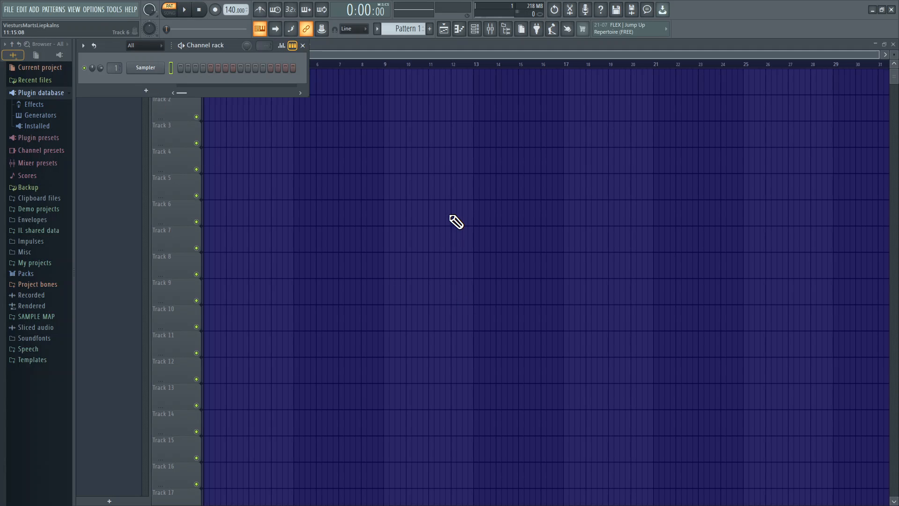